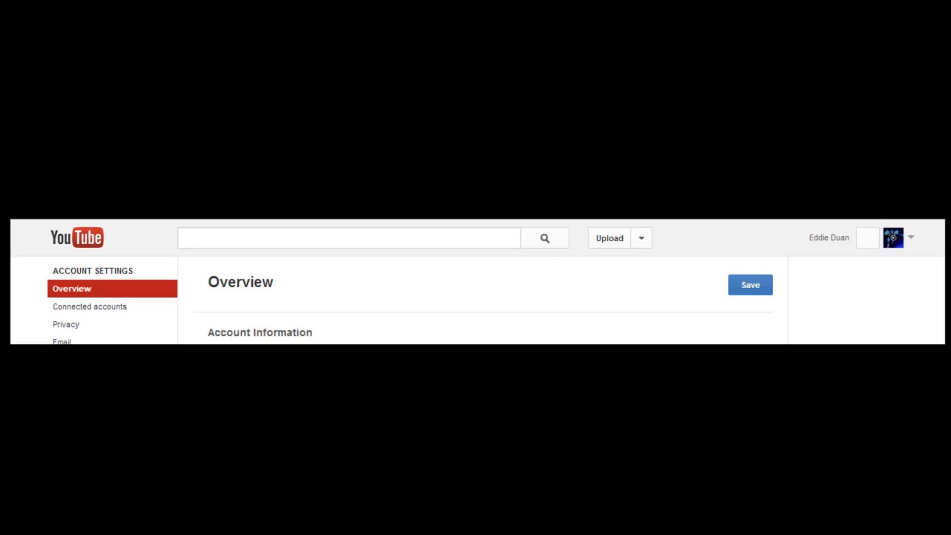
Open the Connected accounts page in Account Settings to show Facebook/Twitter Connect buttons
left_click(89, 307)
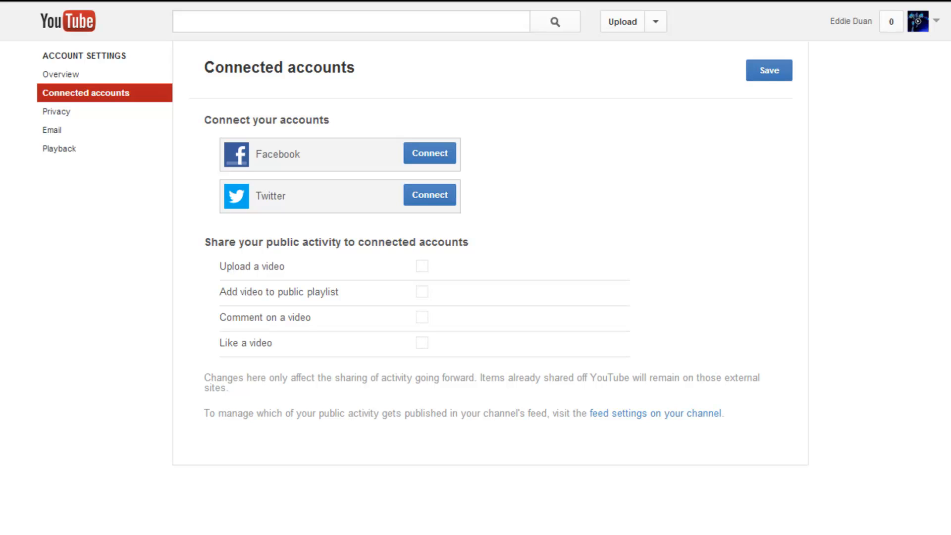
mouse_move(422, 342)
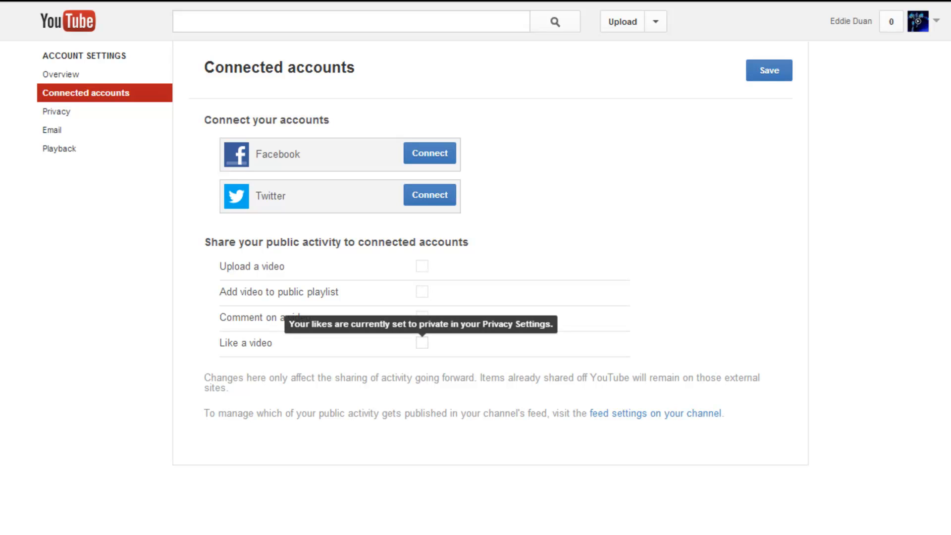